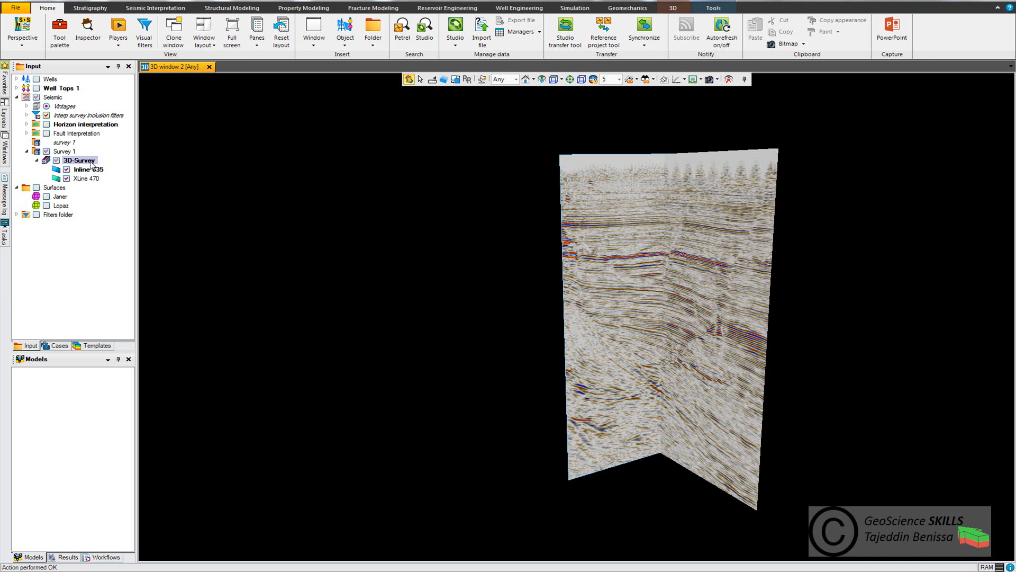
Step: Open the seismic calculator from the 3D-Survey volume's context menu
right_click(77, 160)
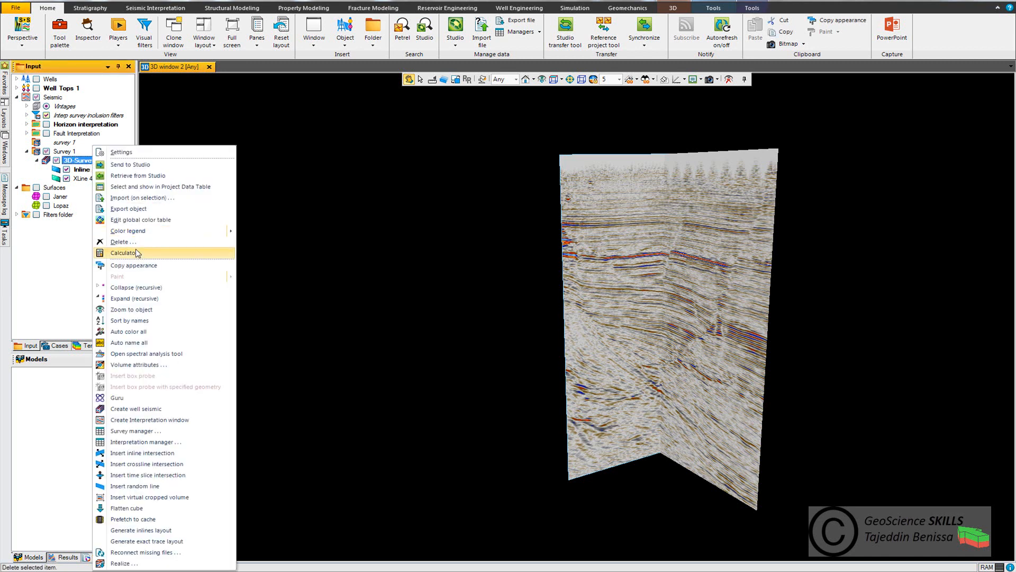
left_click(127, 252)
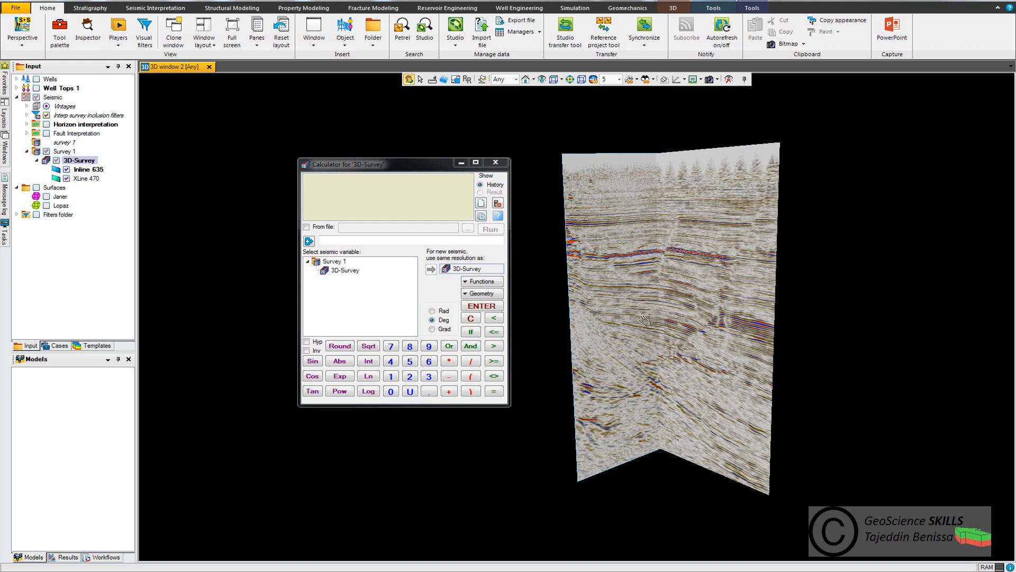
mouse_move(644, 320)
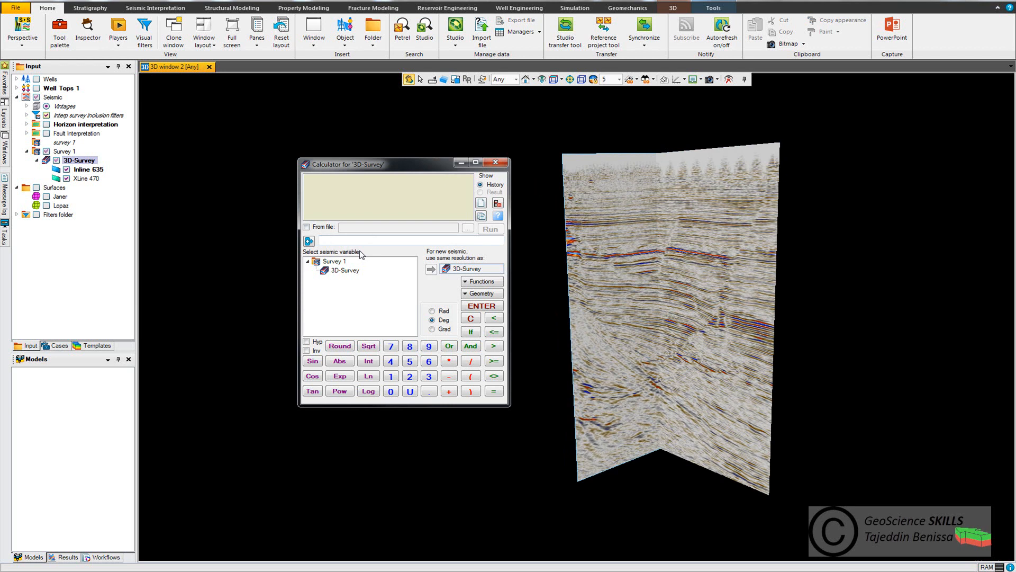
Step: Create New_Vol = Min(60, Max(3D_Survey, -60)) in the calculator and select it
left_click(319, 239)
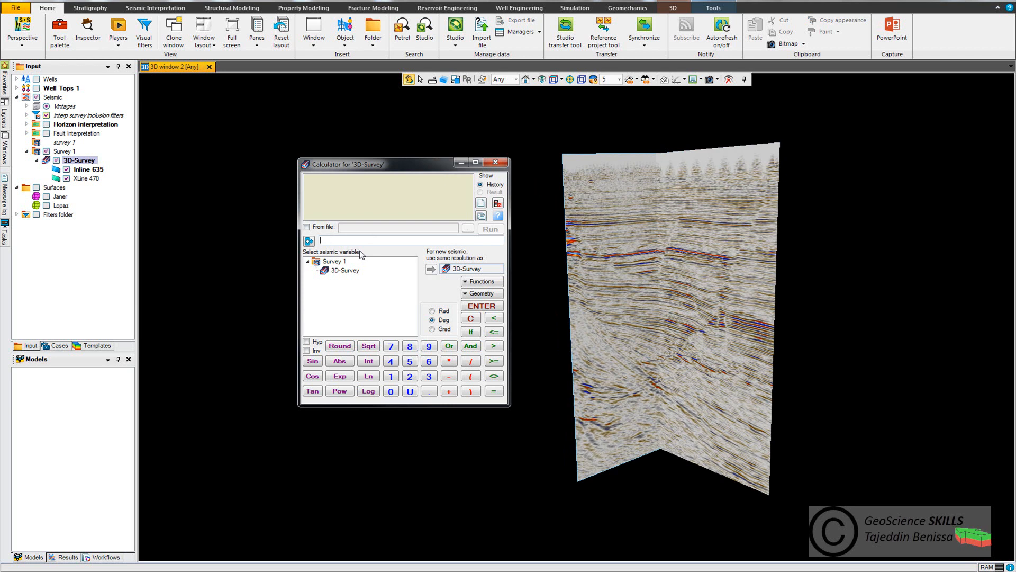
type("New_Vol=")
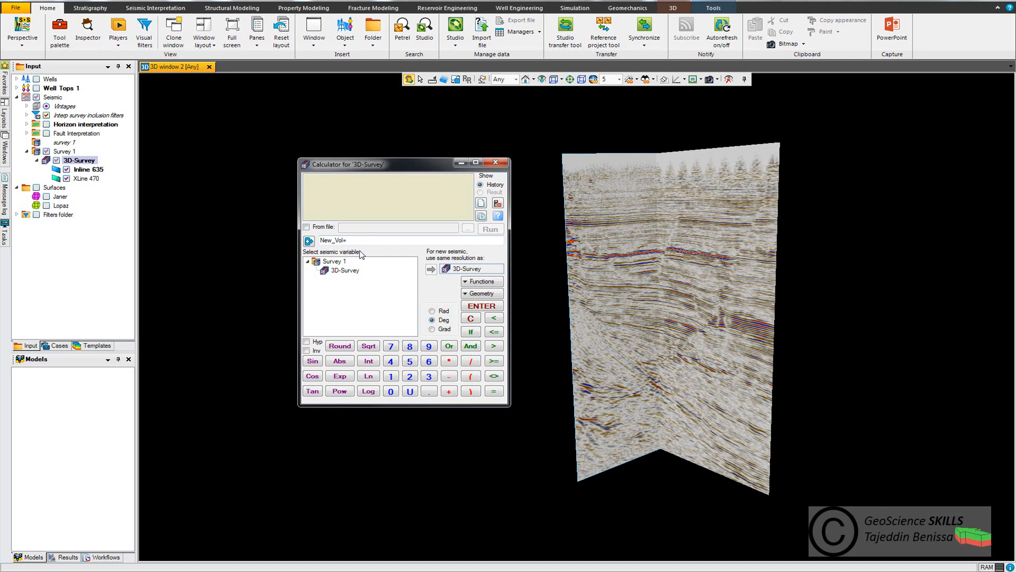
type("Min(60,")
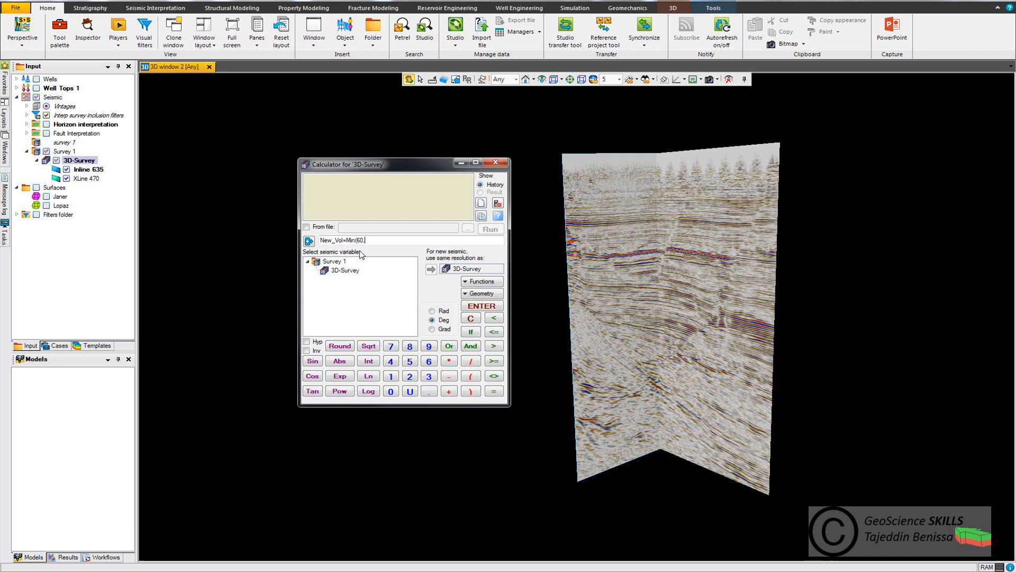
type("Max(_3D_Survey")
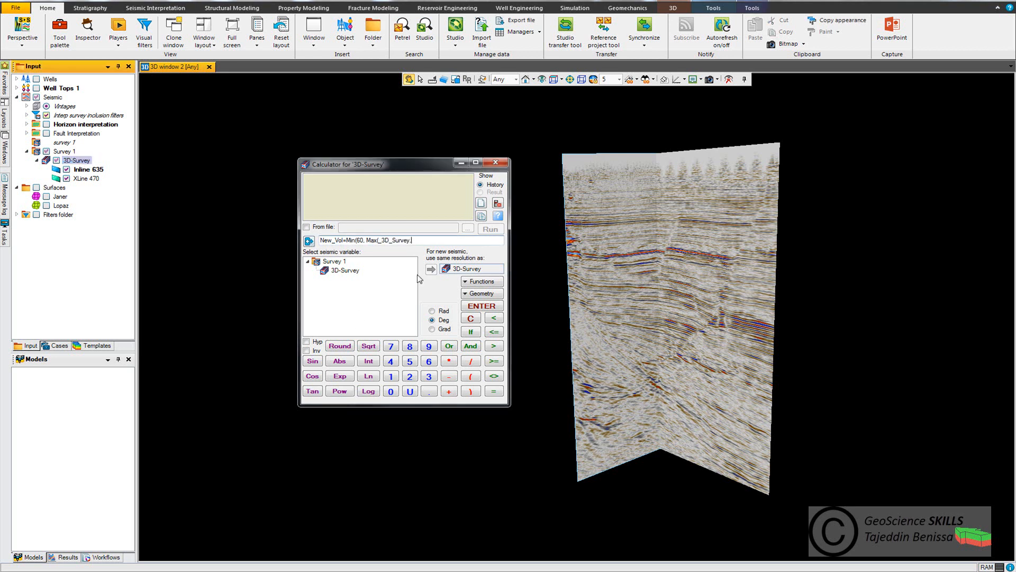
type(", -60))")
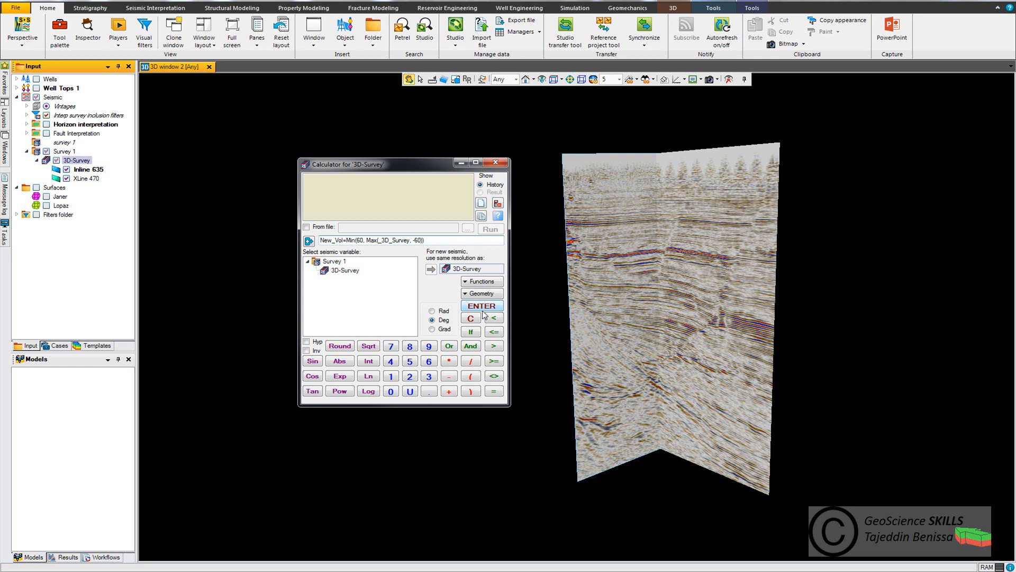
left_click(490, 229)
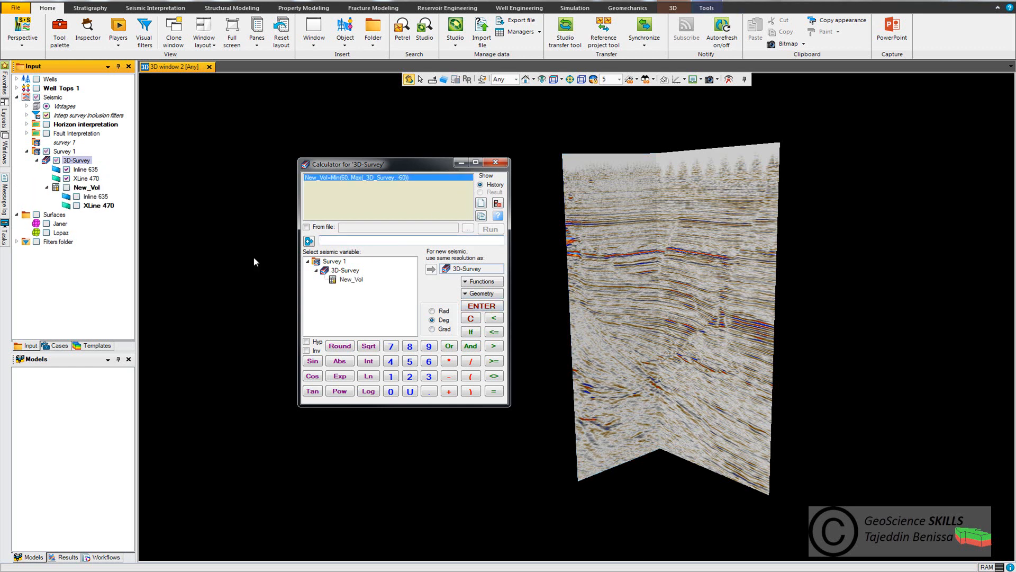
left_click(87, 187)
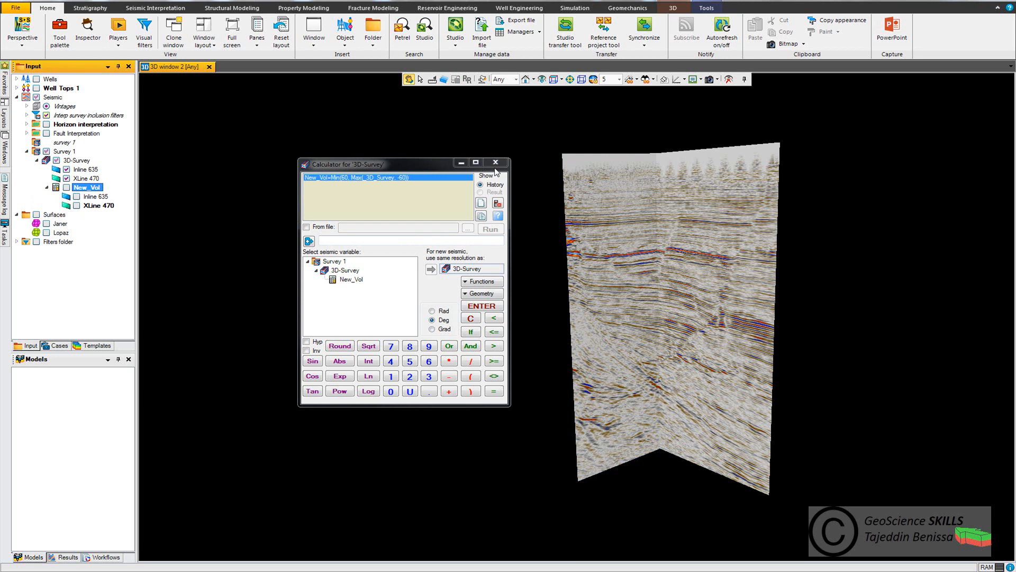
Step: Close the calculator, display New_Vol's intersections zoomed in, and open its settings
left_click(496, 163)
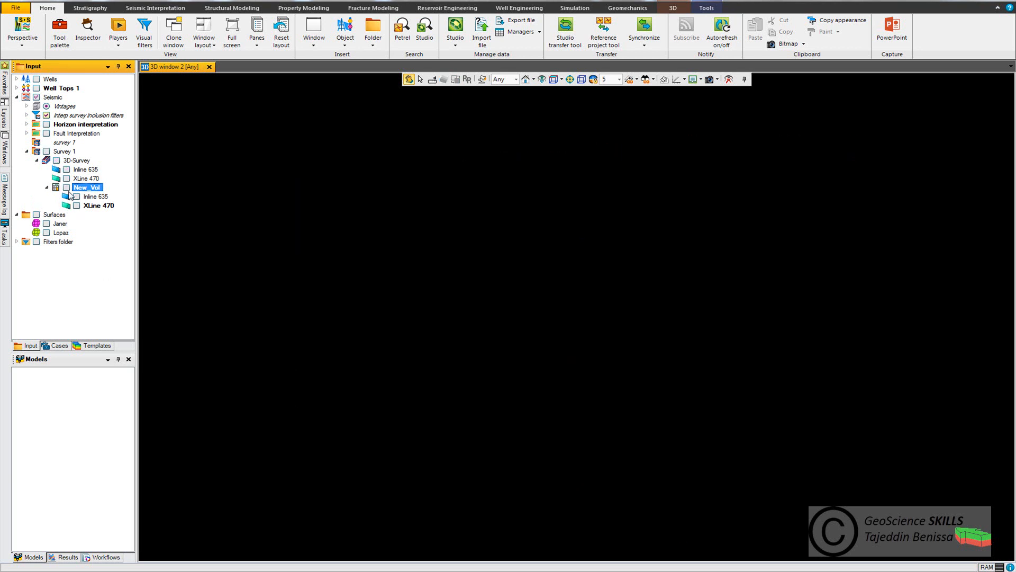
left_click(67, 206)
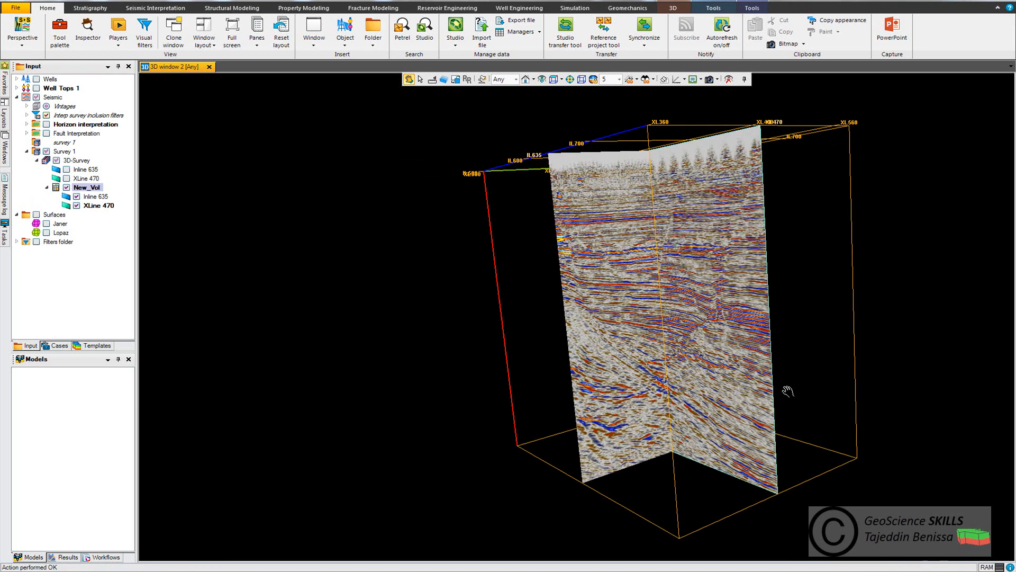
scroll("up", 3)
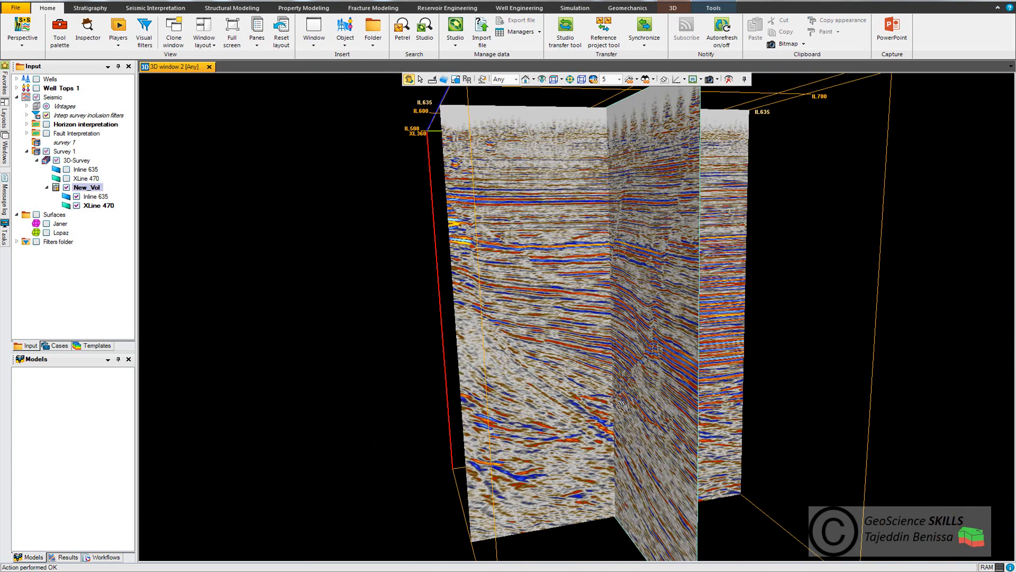
left_click(85, 187)
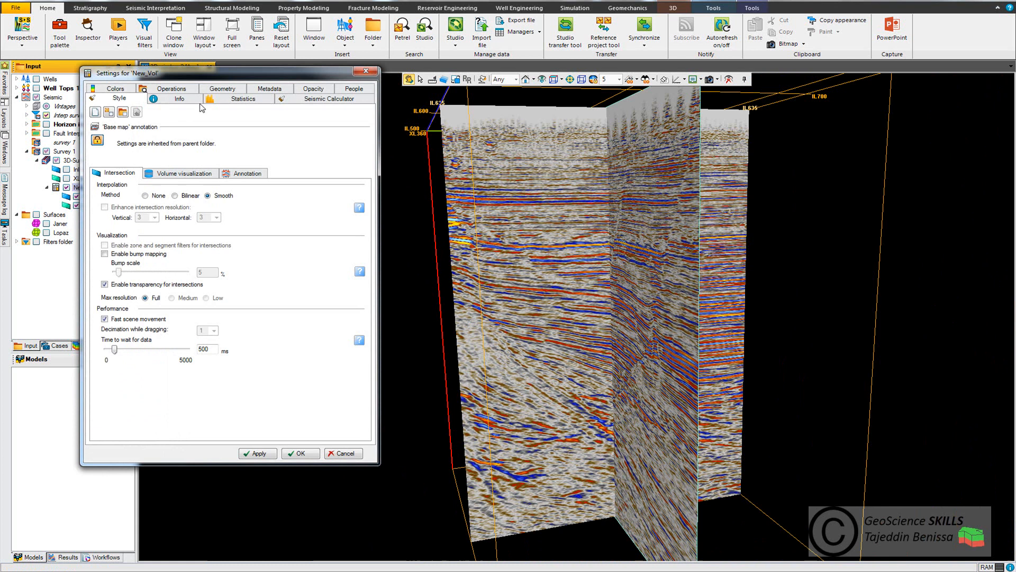
mouse_move(314, 96)
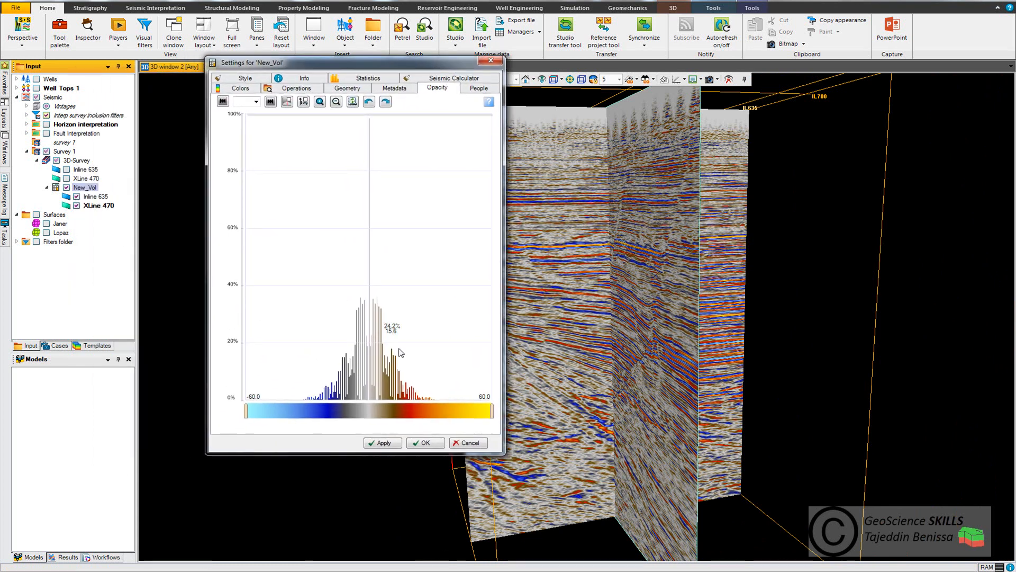
mouse_move(376, 415)
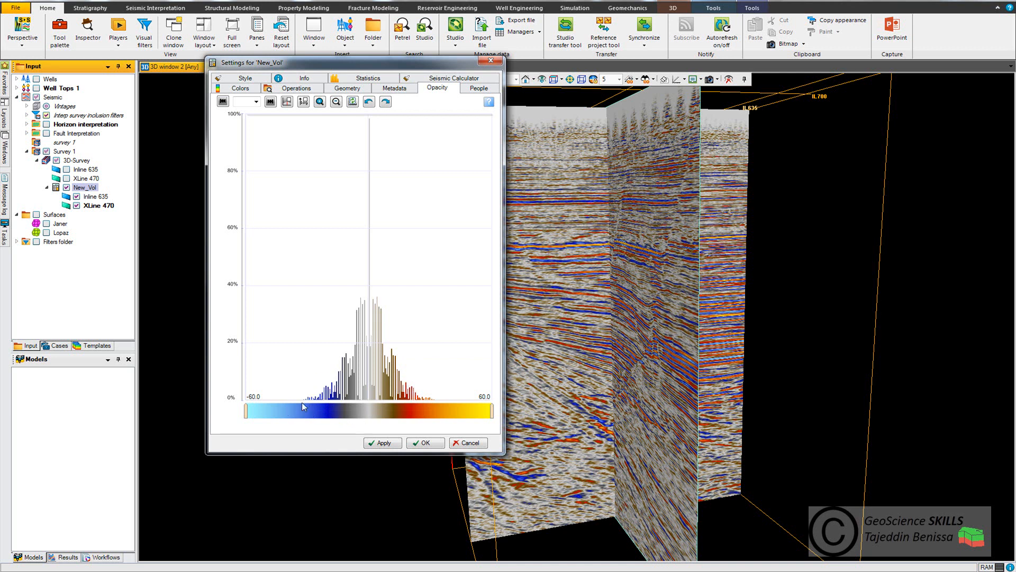
mouse_move(464, 425)
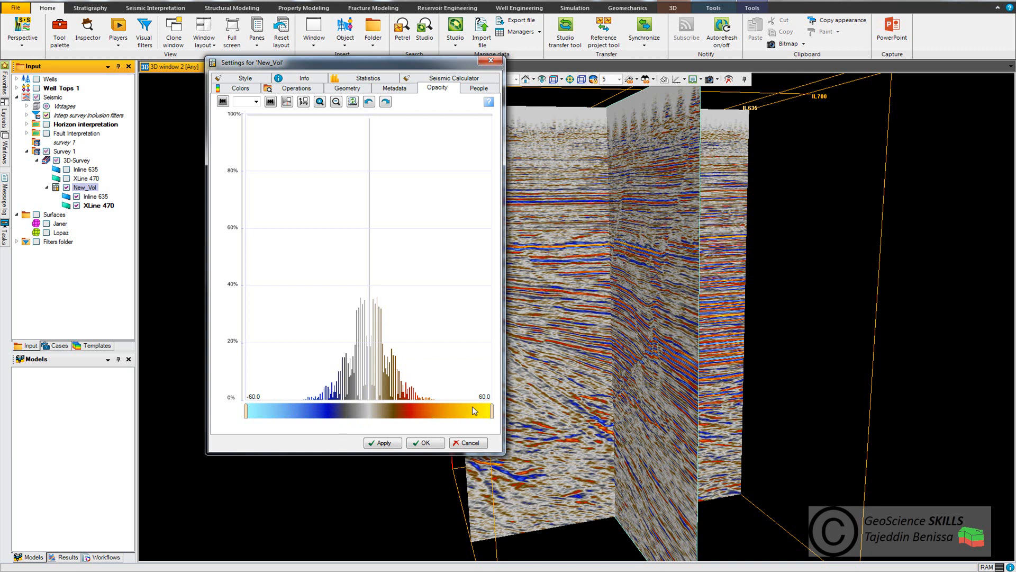
mouse_move(254, 406)
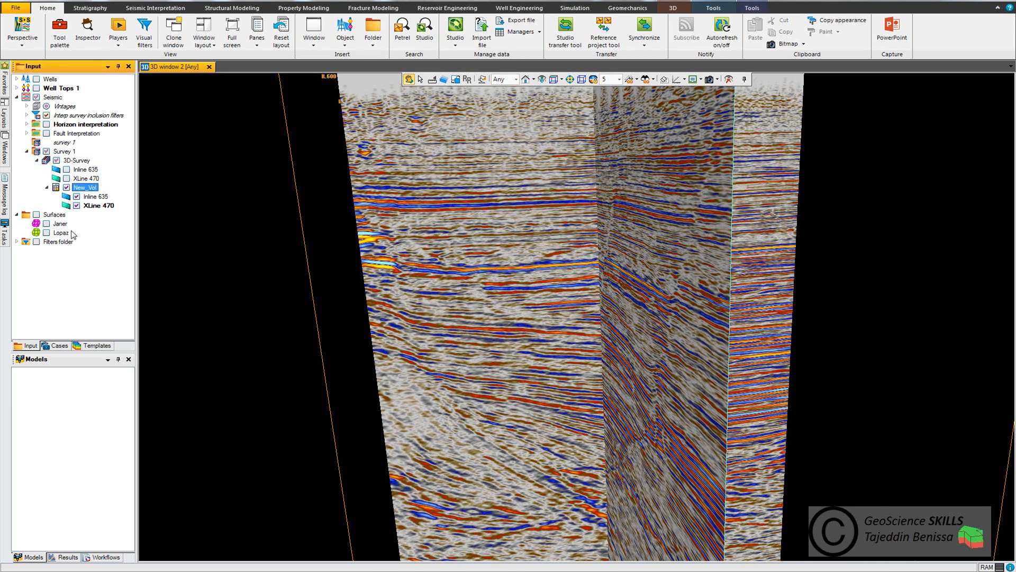
mouse_move(814, 356)
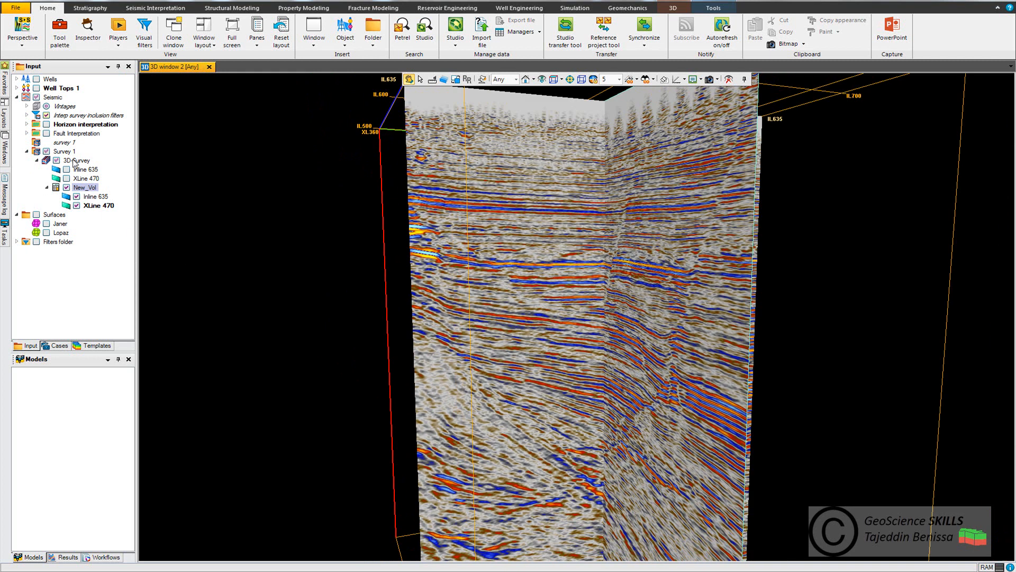
Step: Reopen the seismic calculator from the 3D-Survey volume's context menu
right_click(72, 160)
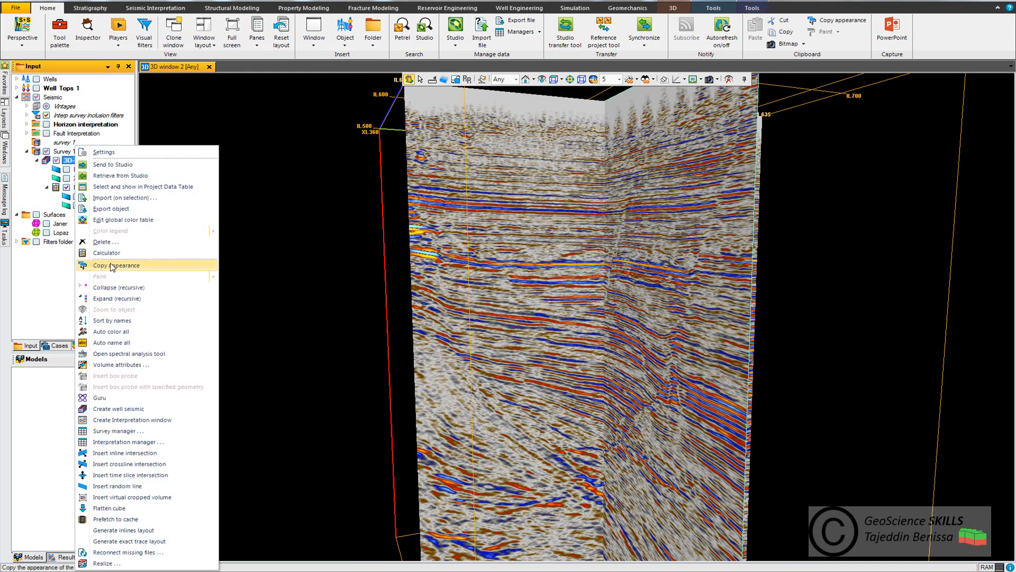
left_click(106, 253)
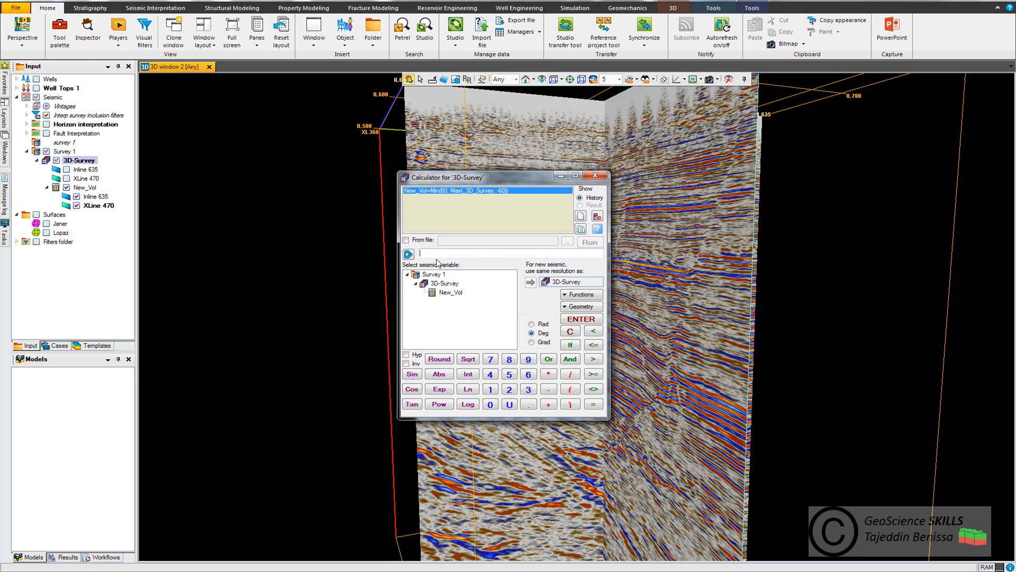
Step: Start New_Vol2's formula with the condition Z < Janer(X,Y) joined by And
type("NewVol2")
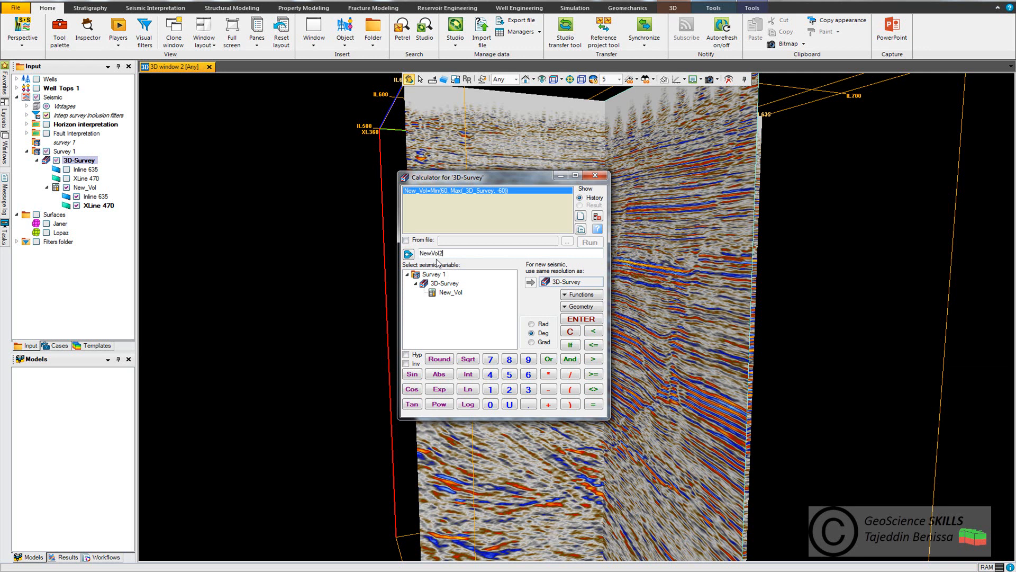
type("=")
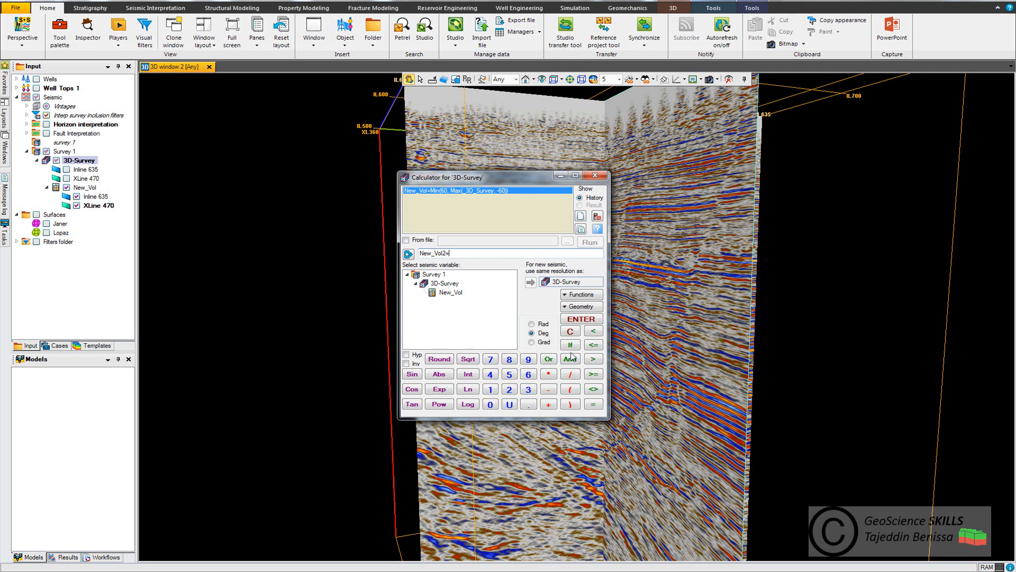
left_click(569, 345)
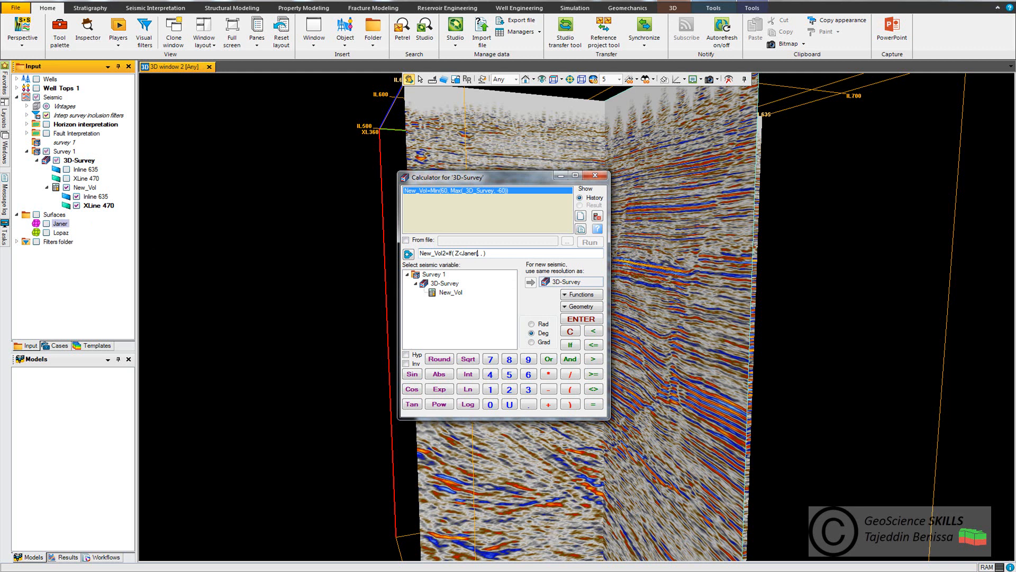
type("(X,Y)")
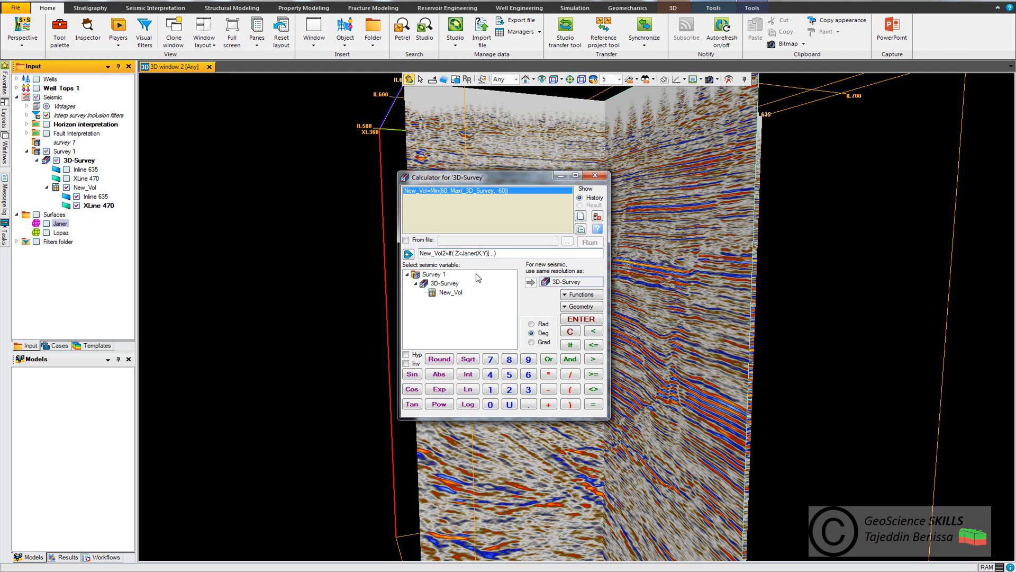
left_click(569, 359)
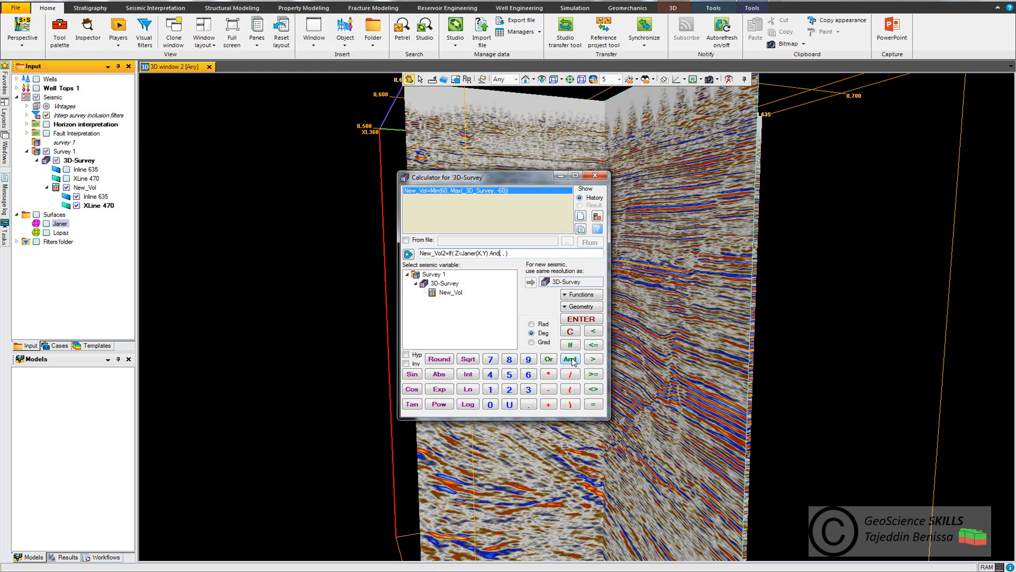
Step: Add the Z > Lopaz(X,Y) condition, run New_Vol2, and close the calculator
left_click(570, 359)
type("Z> ")
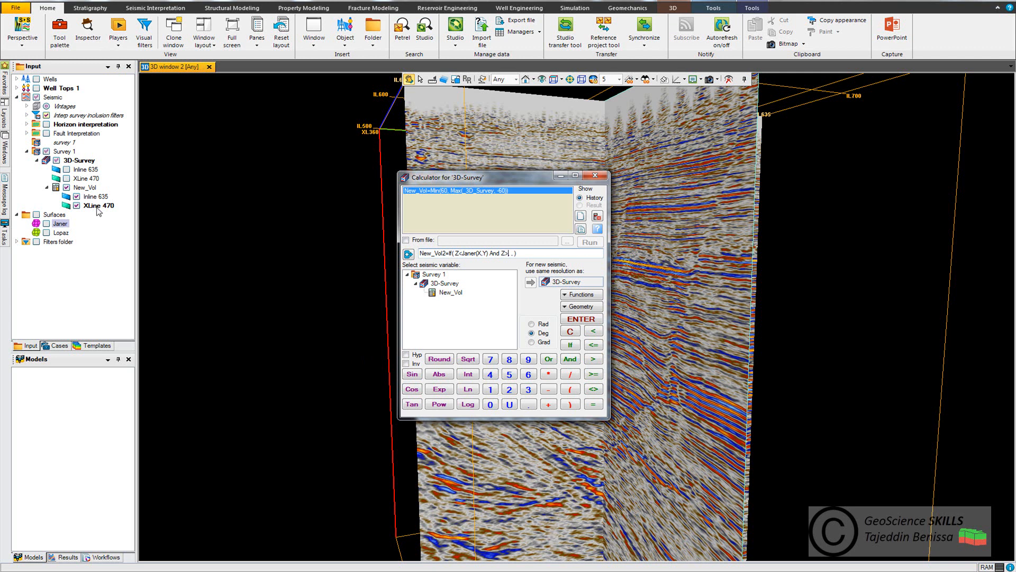
left_click(59, 231)
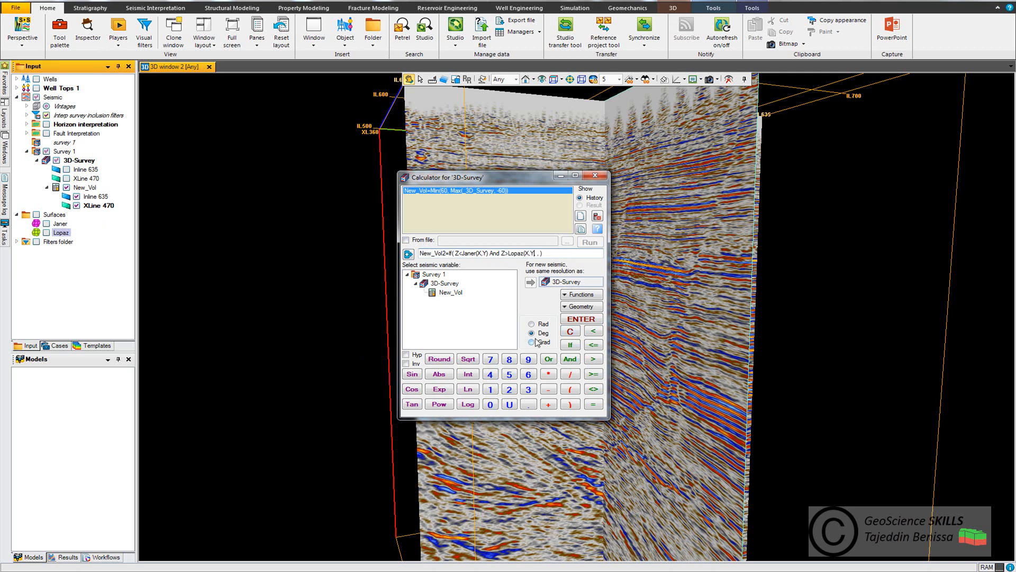
left_click(532, 333)
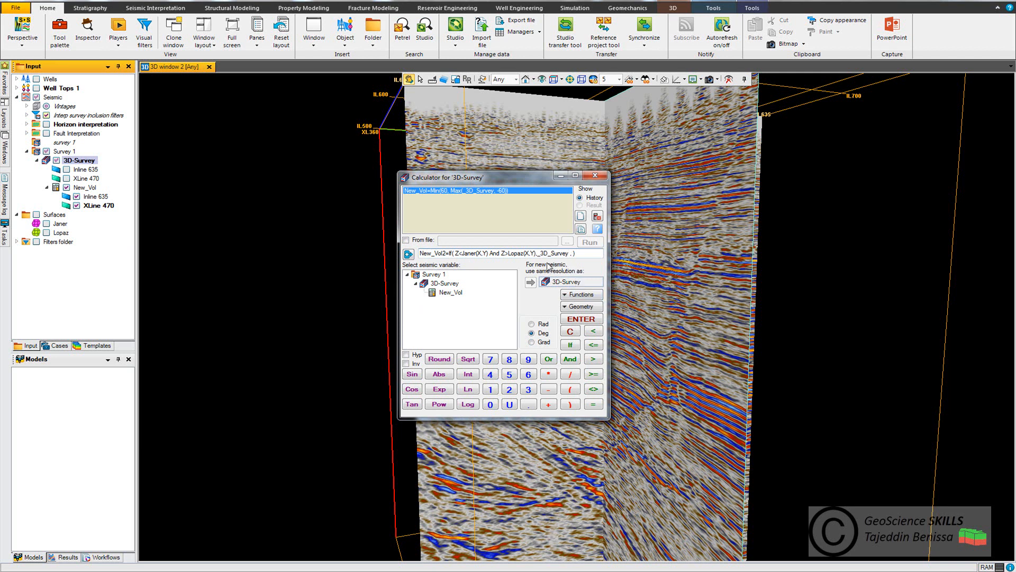
mouse_move(562, 265)
type("U")
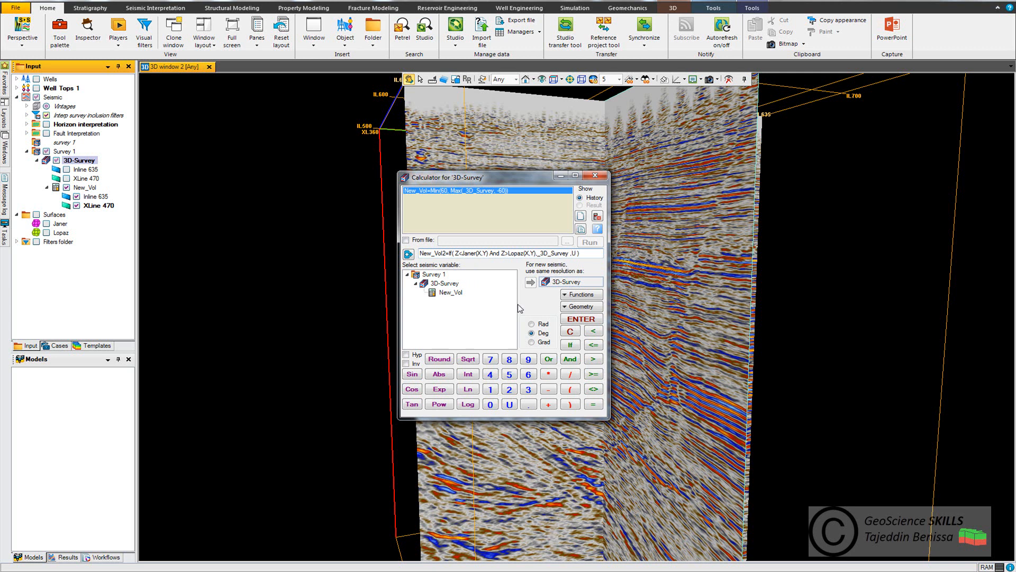
left_click(589, 242)
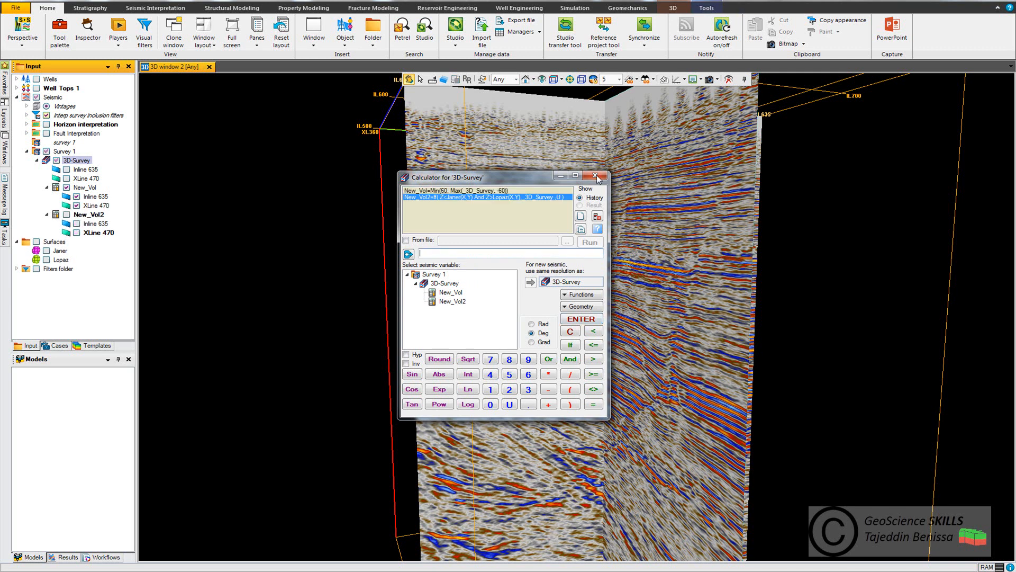
left_click(594, 175)
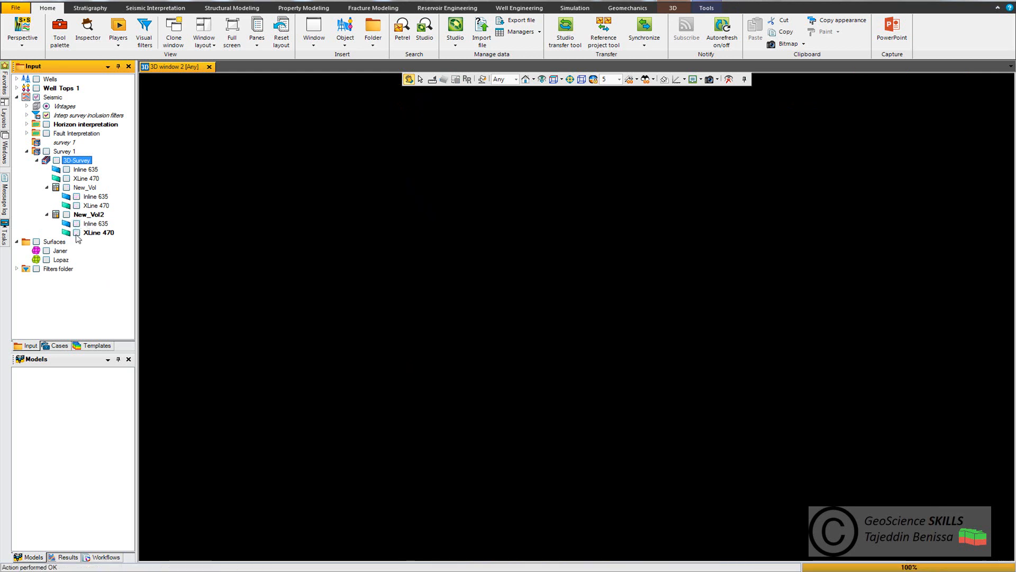
Step: Display New_Vol2's inline 635 in 3D, then select the 3D-Survey volume
left_click(46, 214)
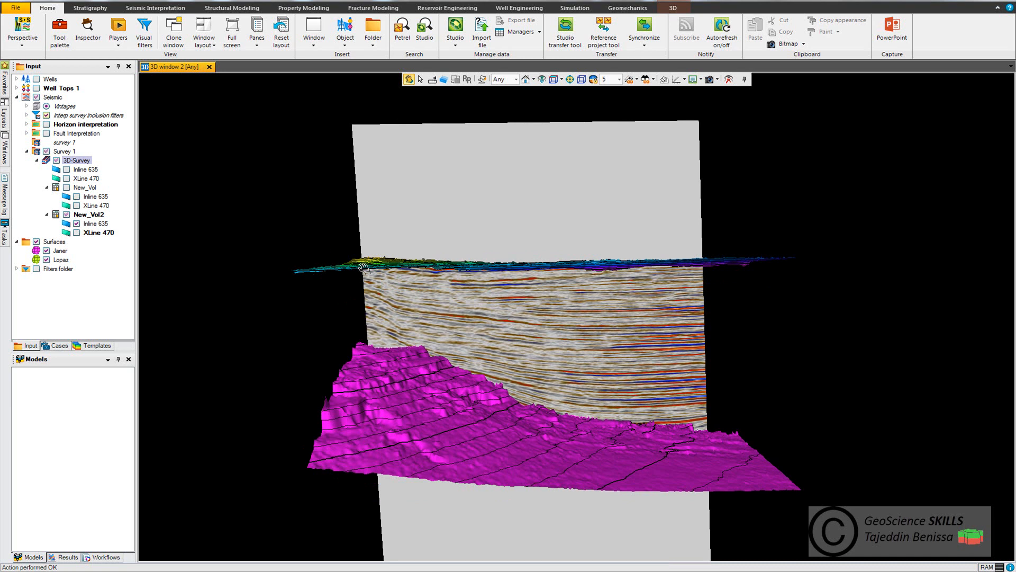
mouse_move(352, 294)
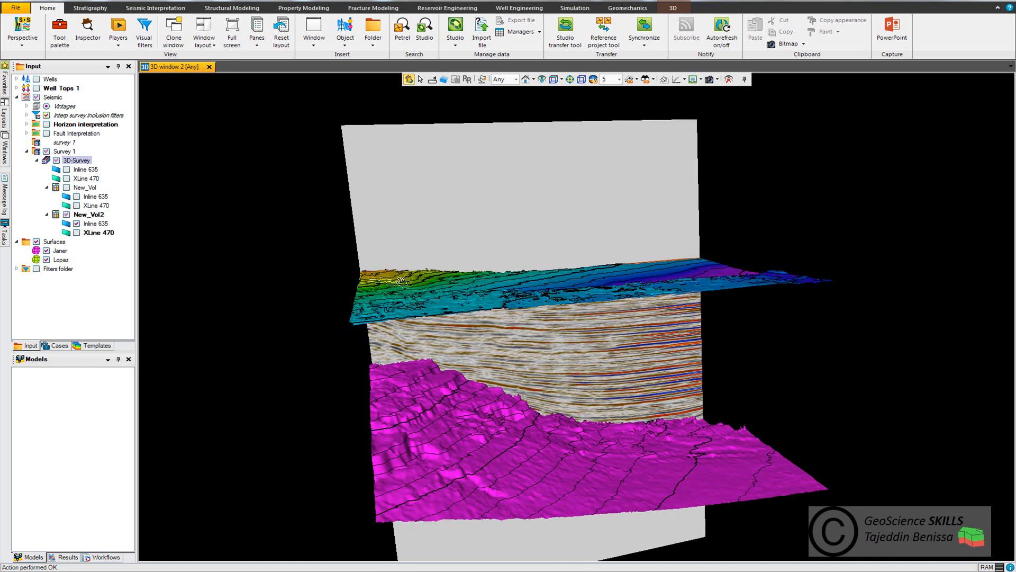
left_click(76, 160)
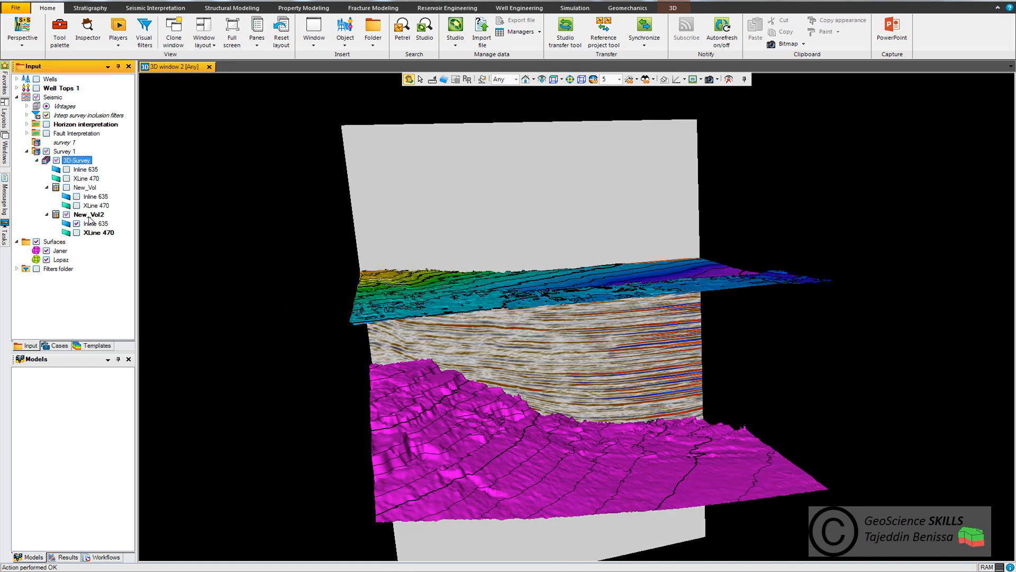
Step: Bring up the New_Vol2 volume's context menu
right_click(87, 214)
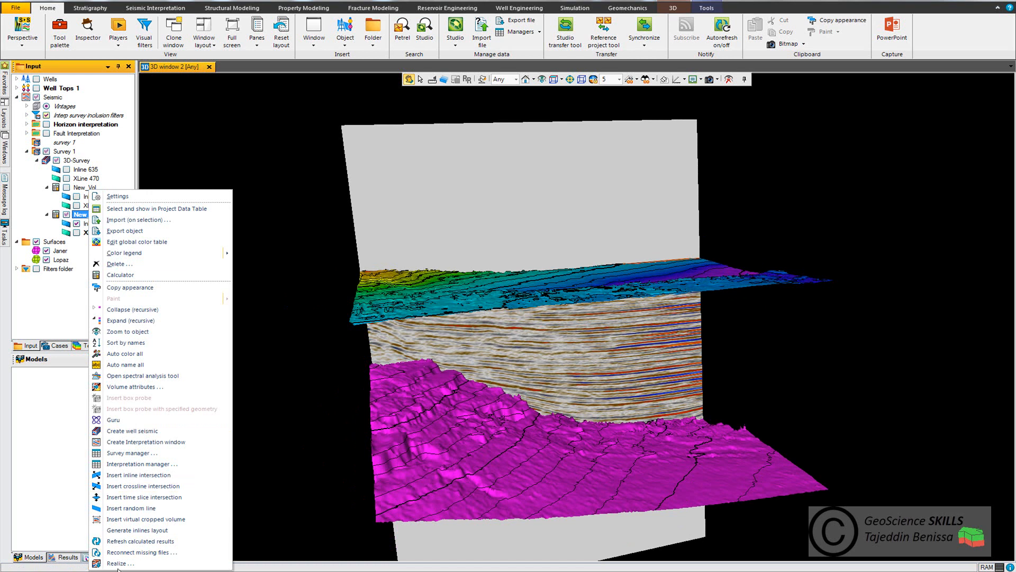
mouse_move(48, 410)
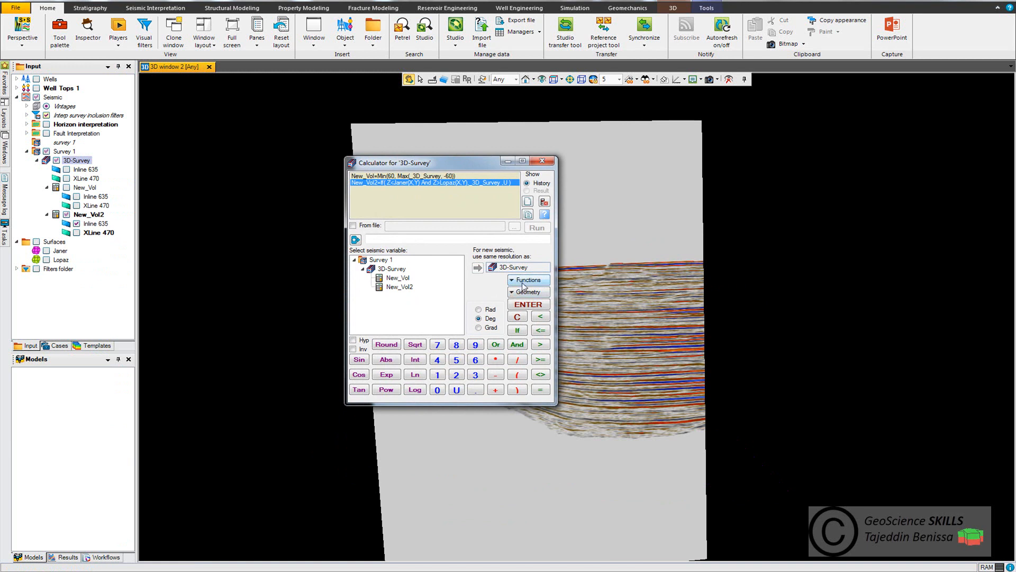
Step: Pick CumNormal(mean, std, value) from the Functions list, then close the calculator
left_click(528, 280)
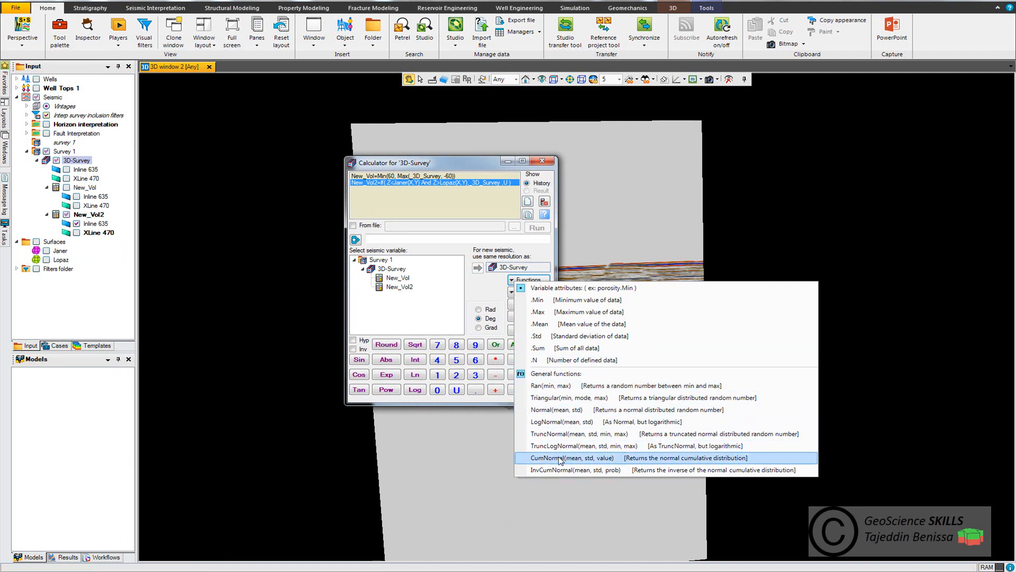
left_click(568, 458)
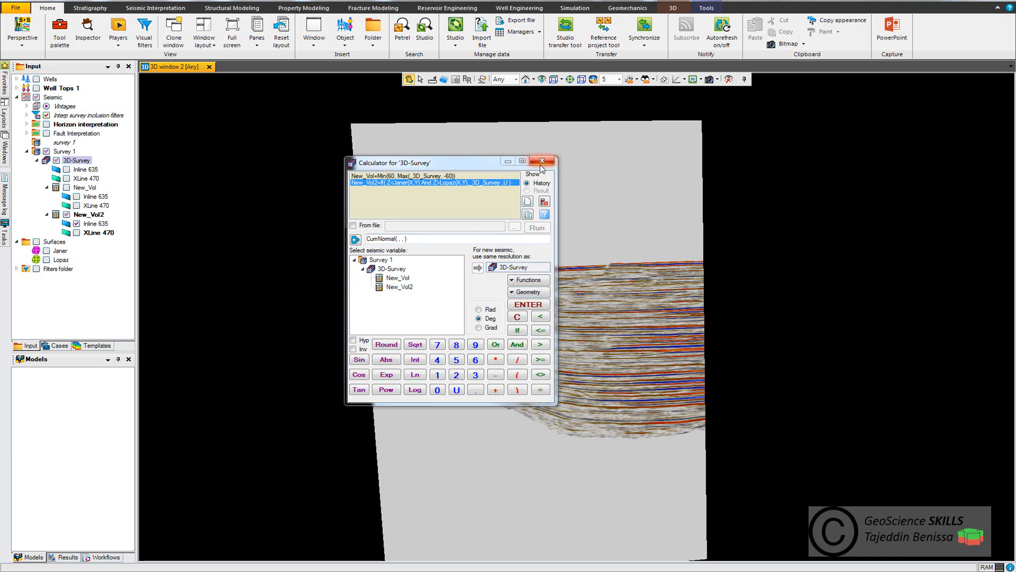
left_click(543, 161)
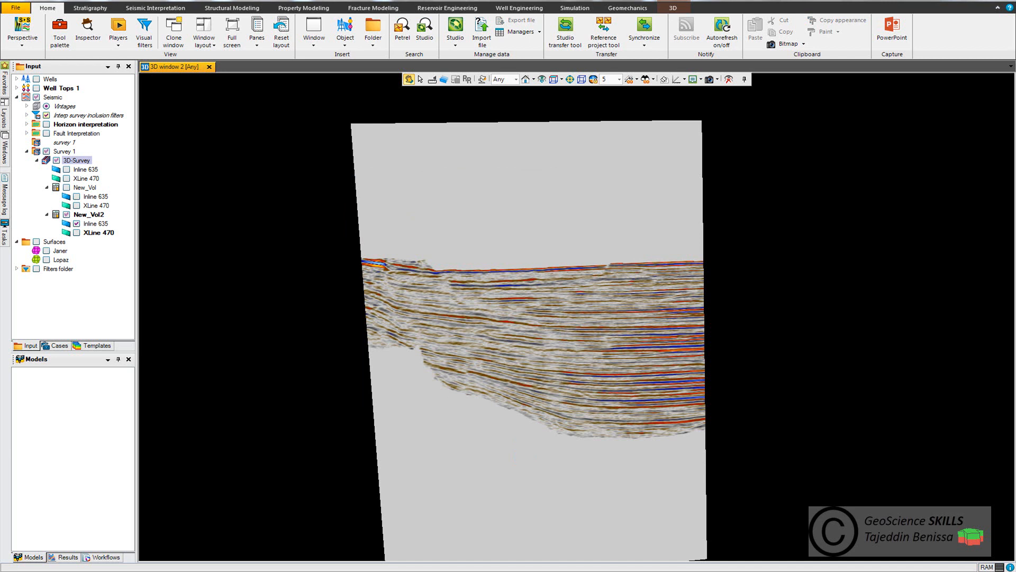
mouse_move(399, 294)
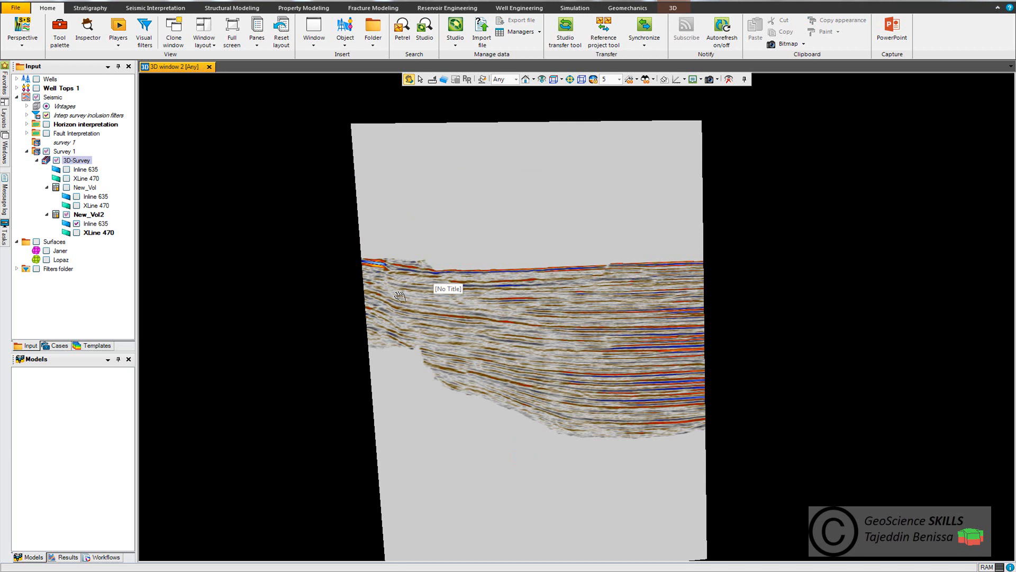
mouse_move(334, 298)
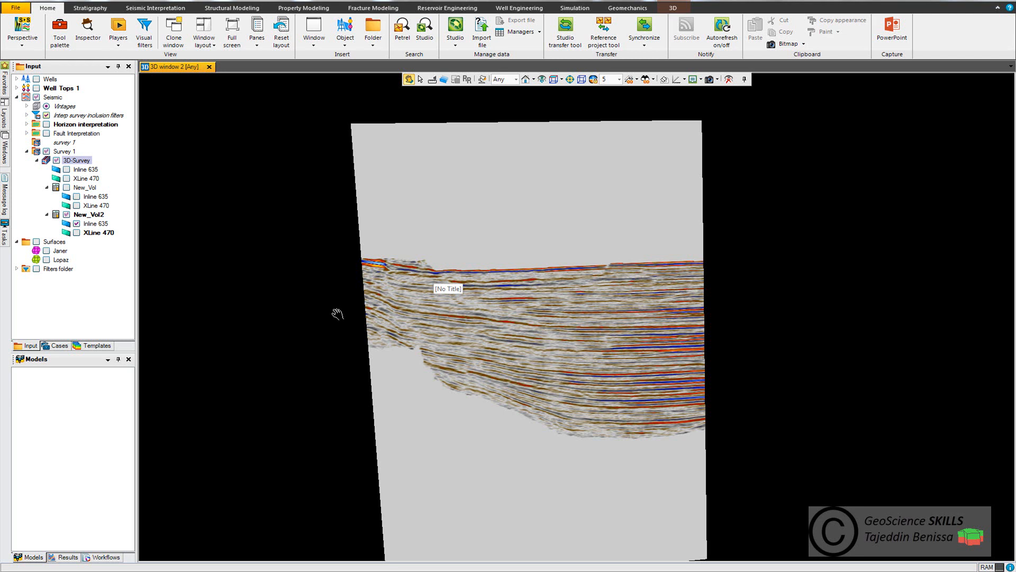
mouse_move(343, 309)
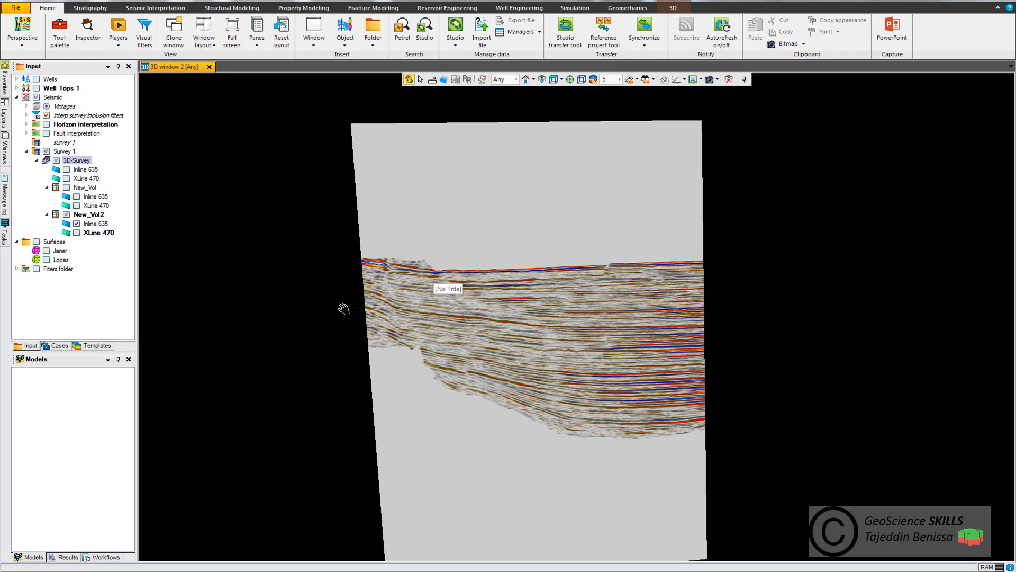
mouse_move(375, 319)
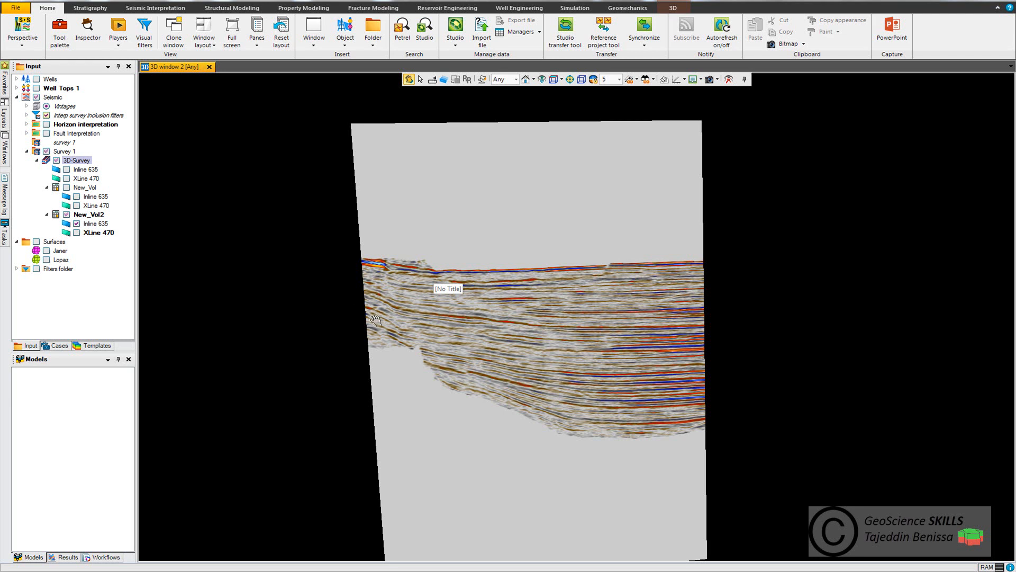
mouse_move(525, 327)
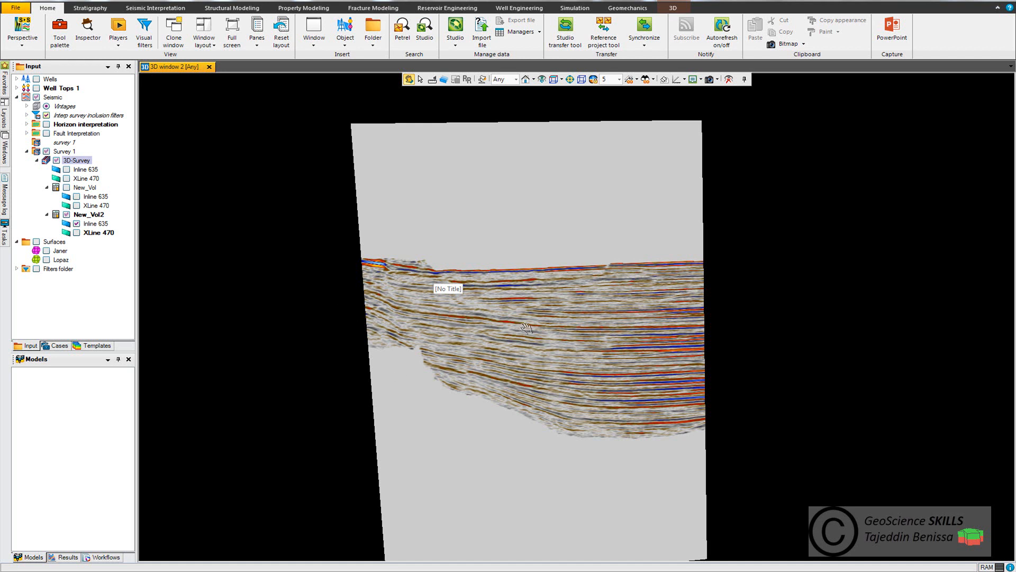
mouse_move(550, 332)
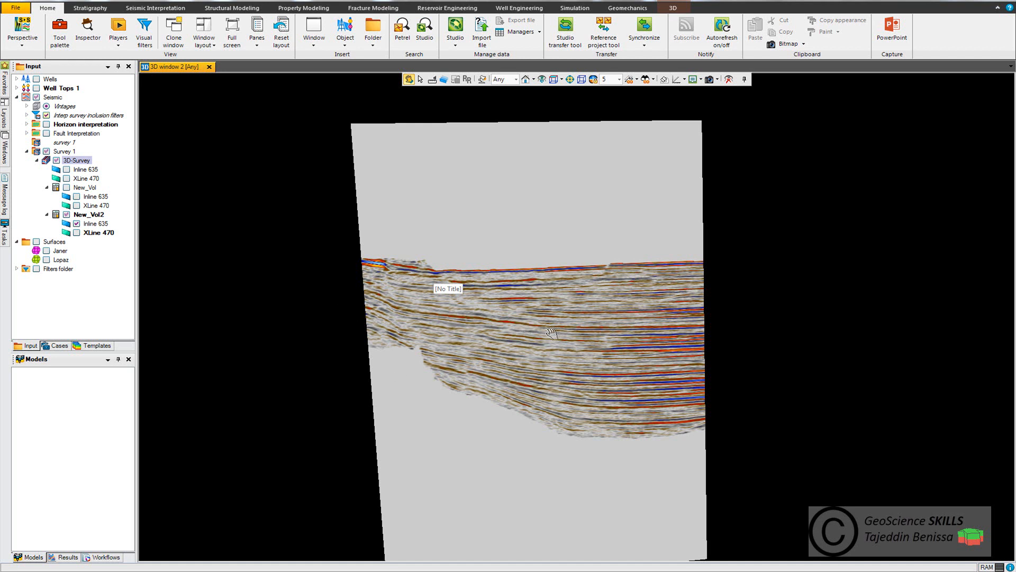
mouse_move(543, 333)
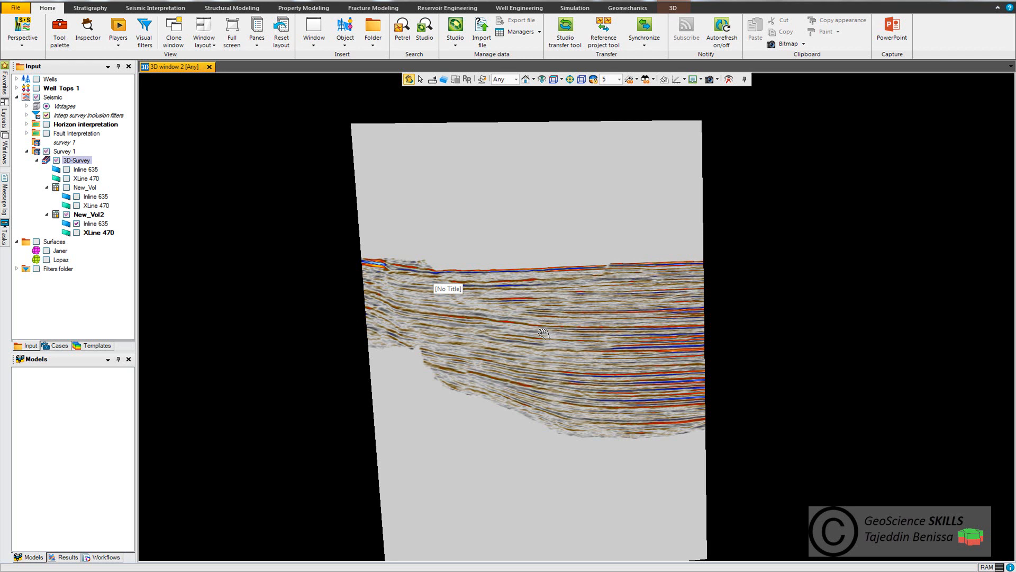